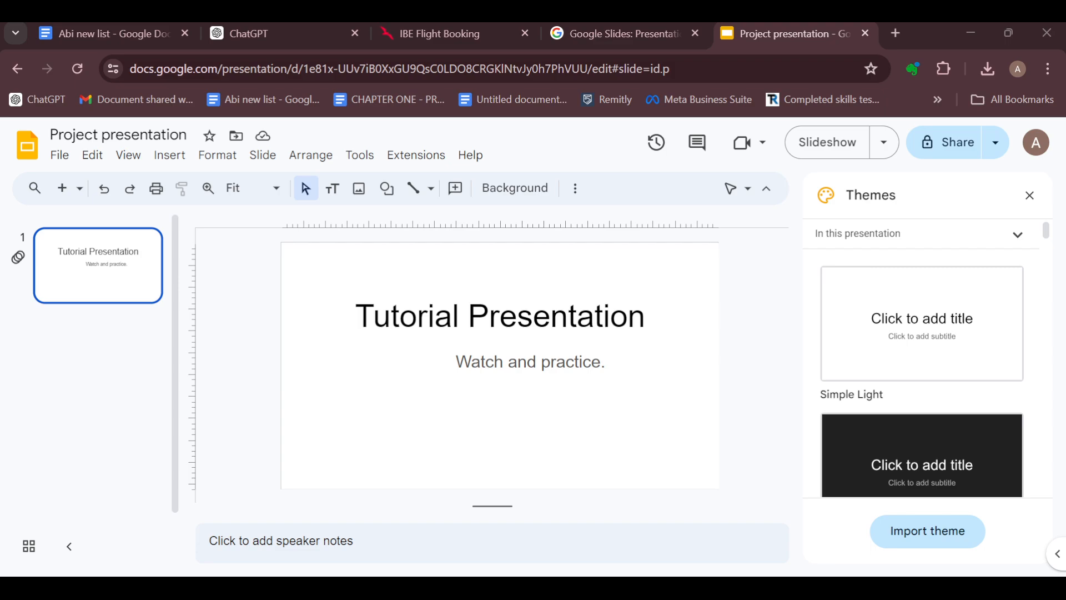
mouse_move(625, 428)
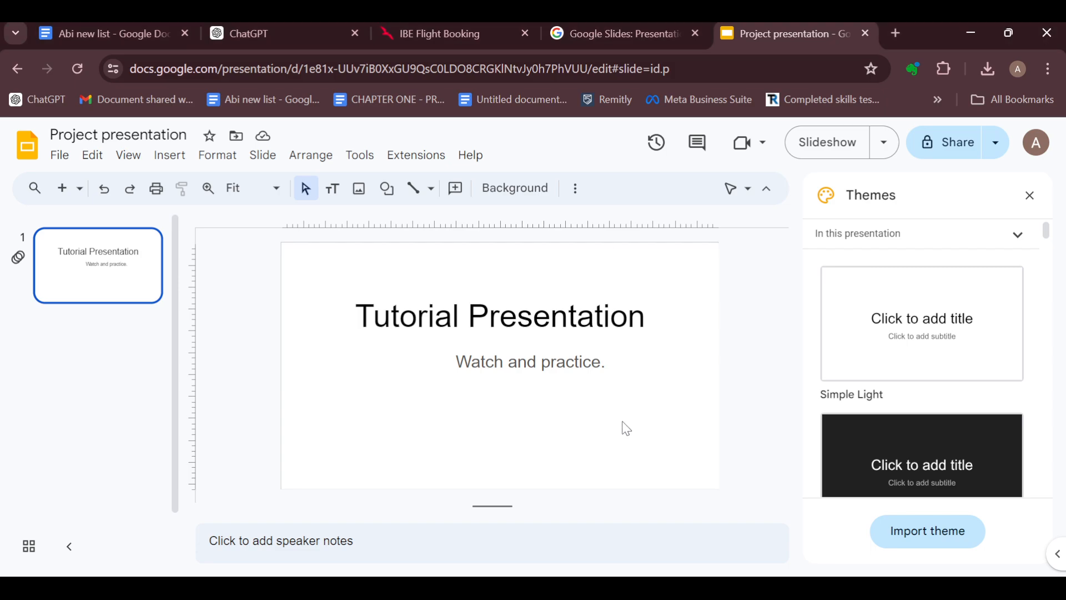
mouse_move(637, 365)
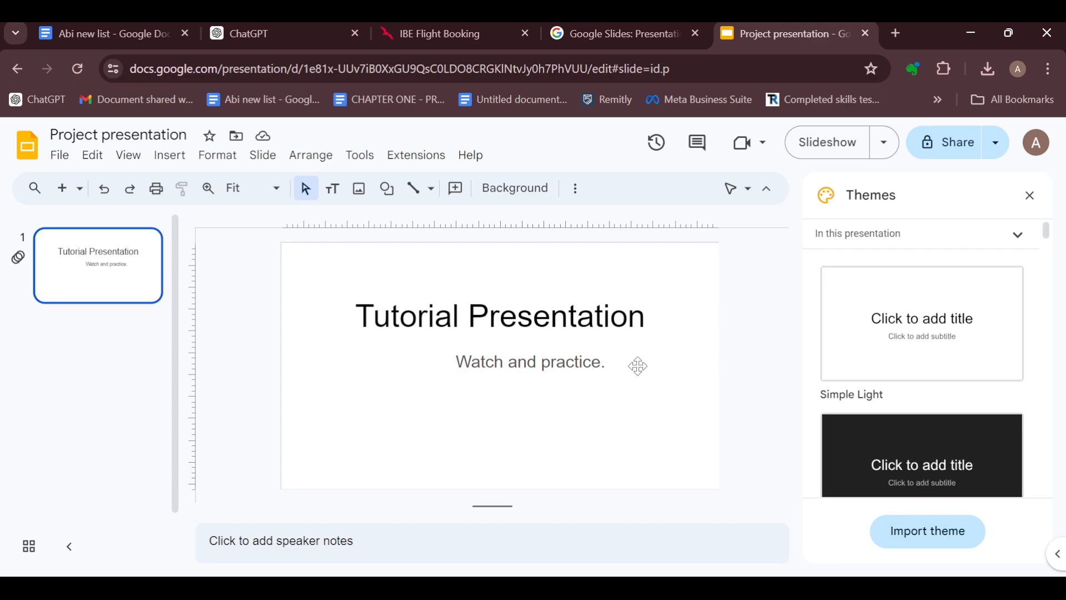
mouse_move(598, 344)
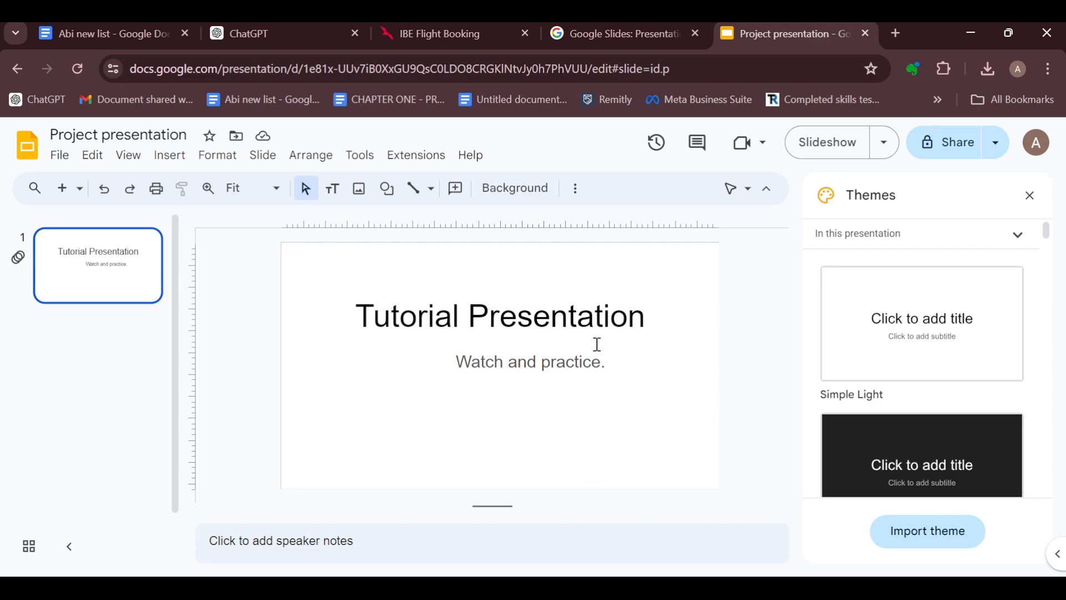
mouse_move(560, 281)
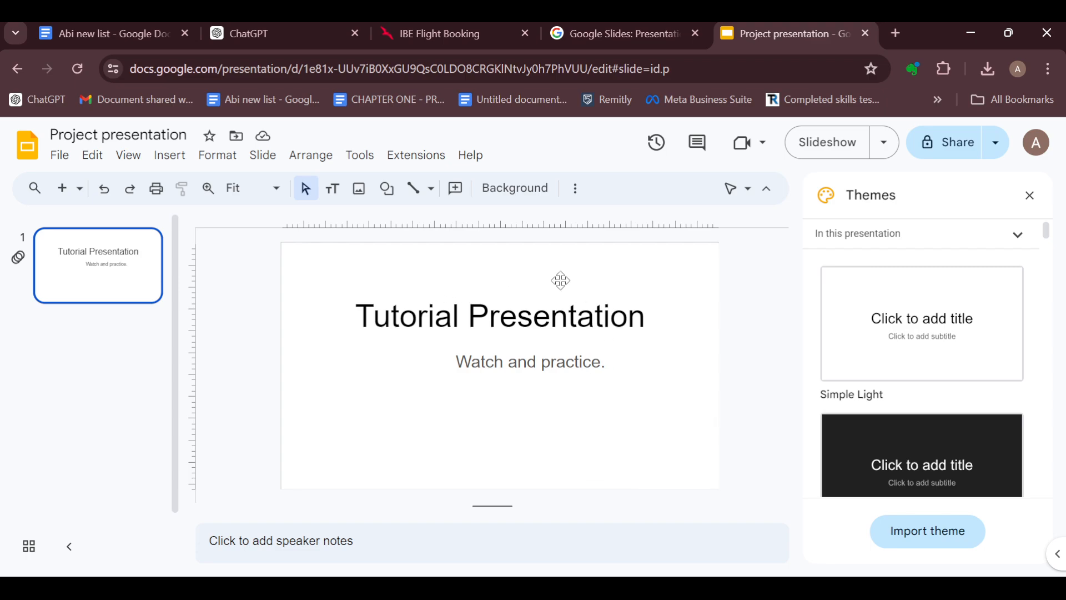
- Open the Background settings and browse the colour swatch palette without changing the white background
click(500, 314)
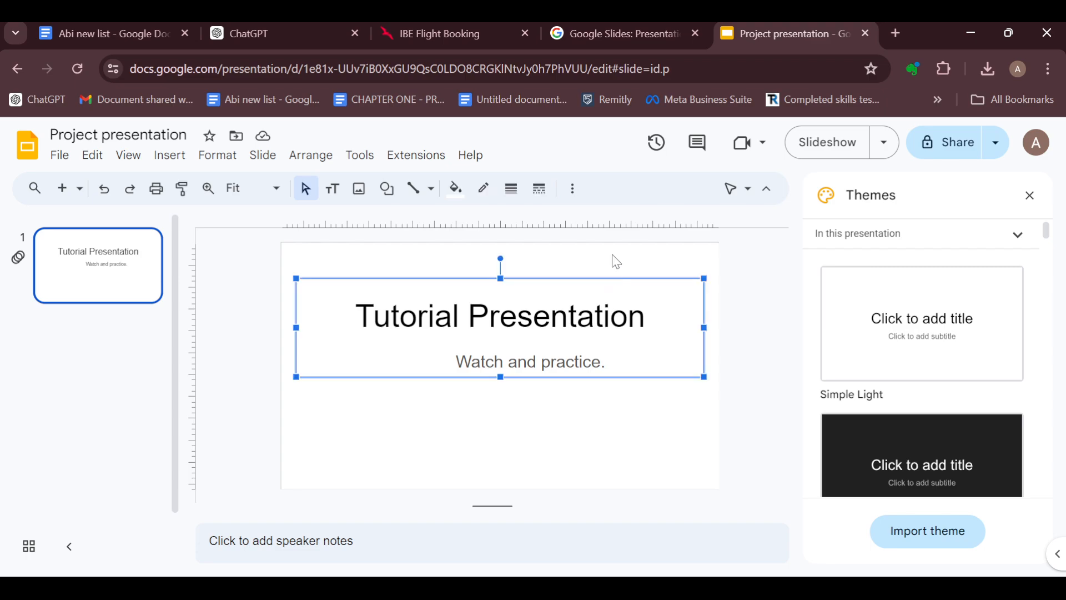
click(500, 448)
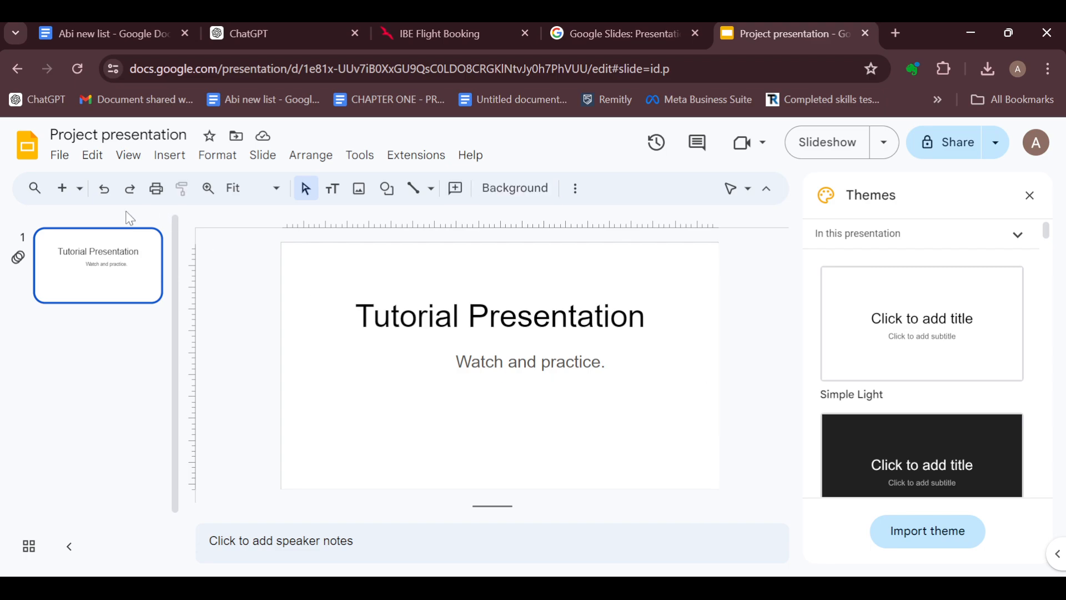
mouse_move(123, 403)
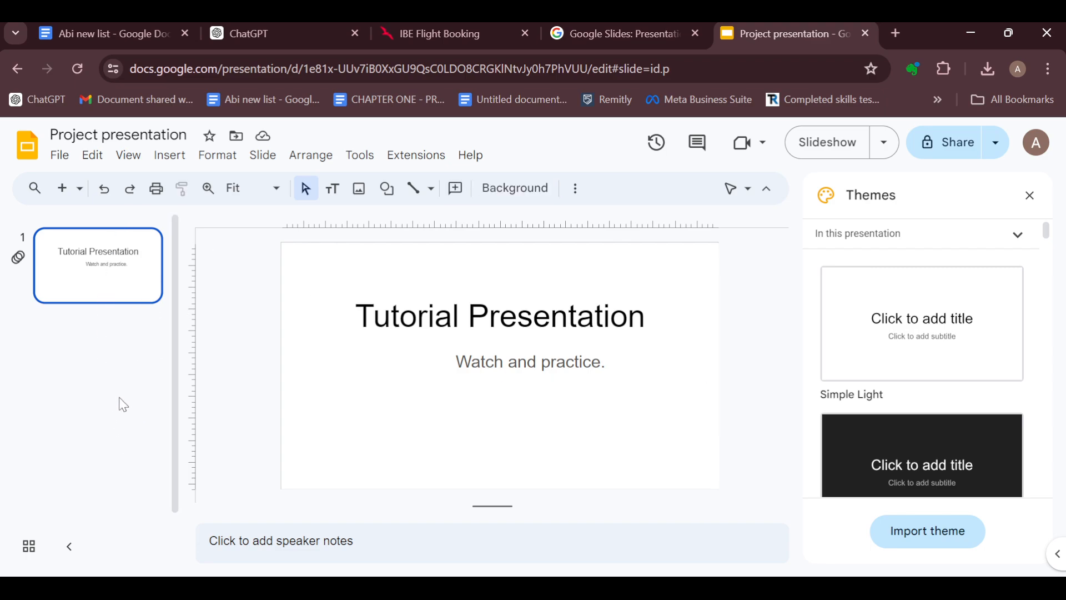
mouse_move(150, 280)
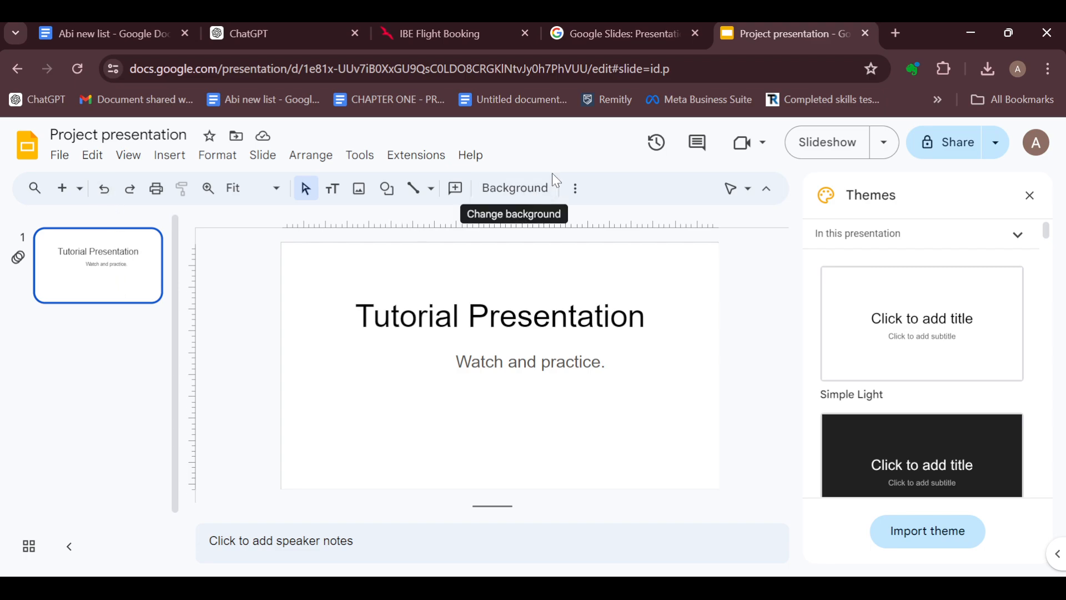
click(514, 188)
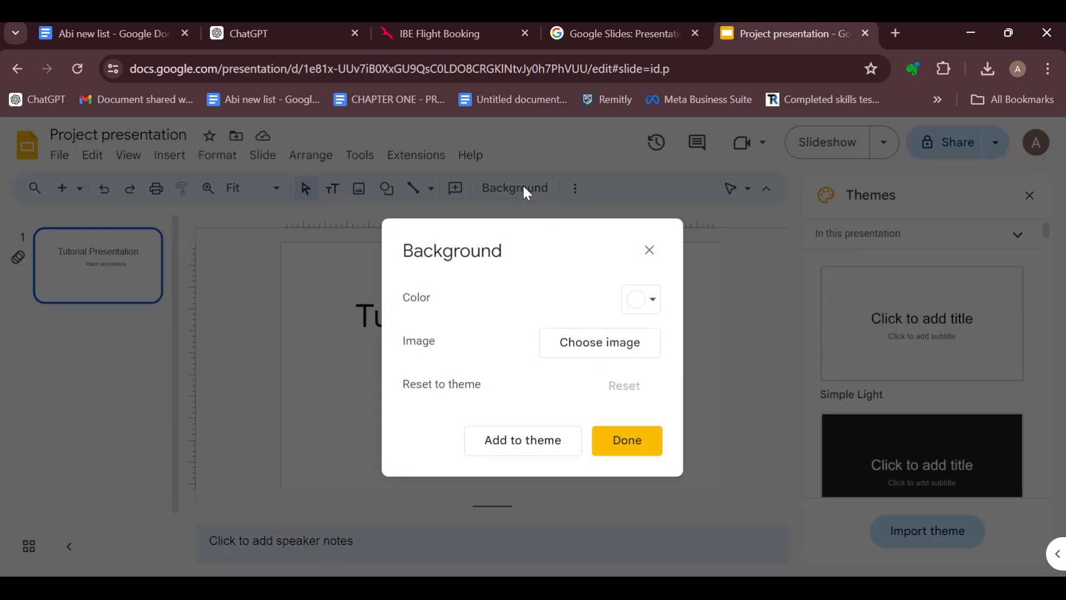
mouse_move(640, 299)
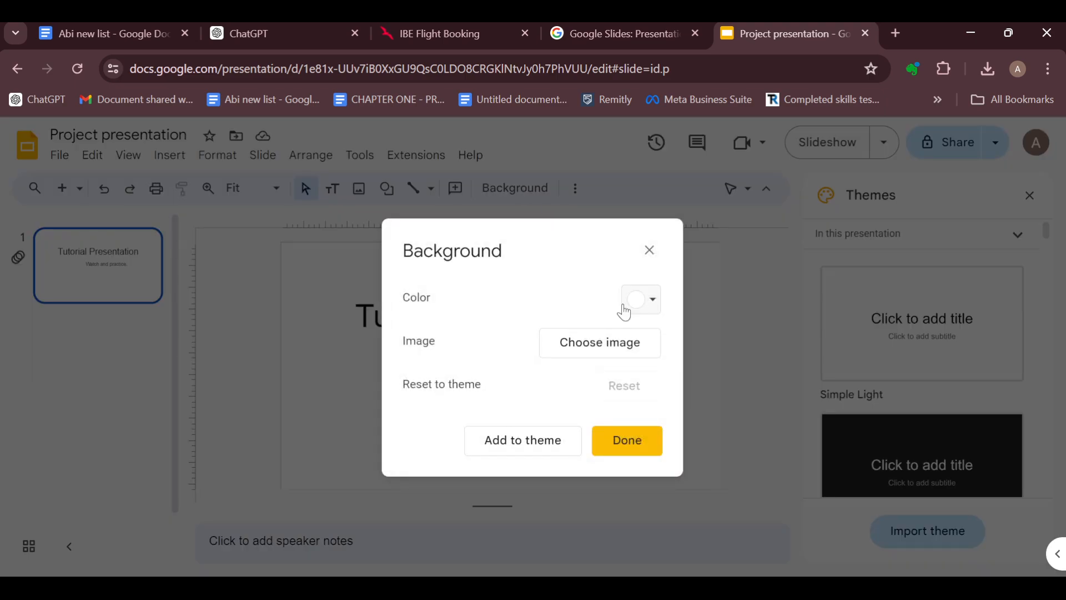
mouse_move(489, 330)
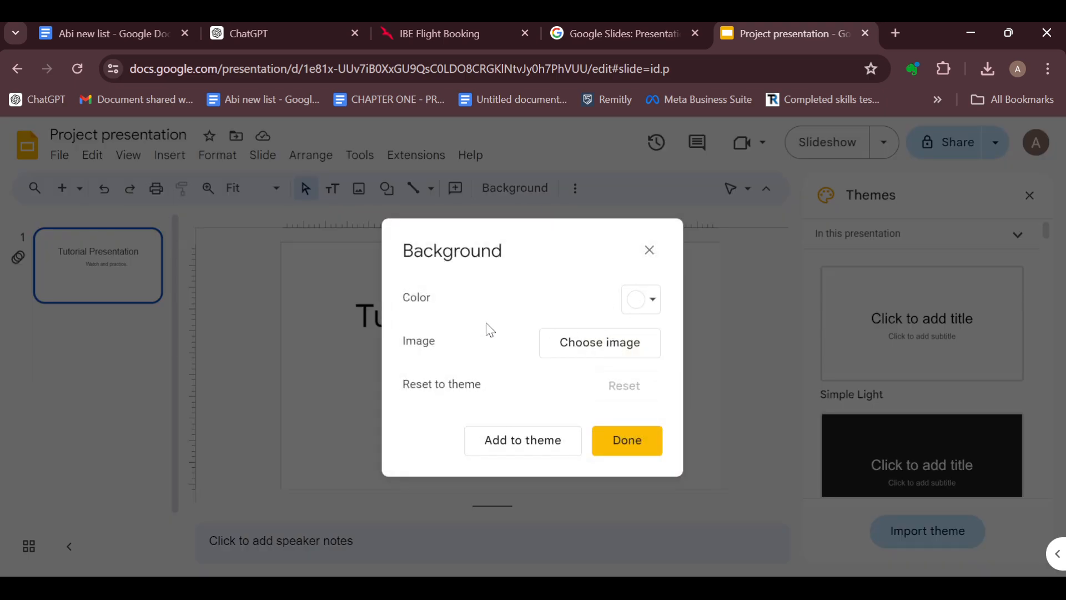
mouse_move(649, 400)
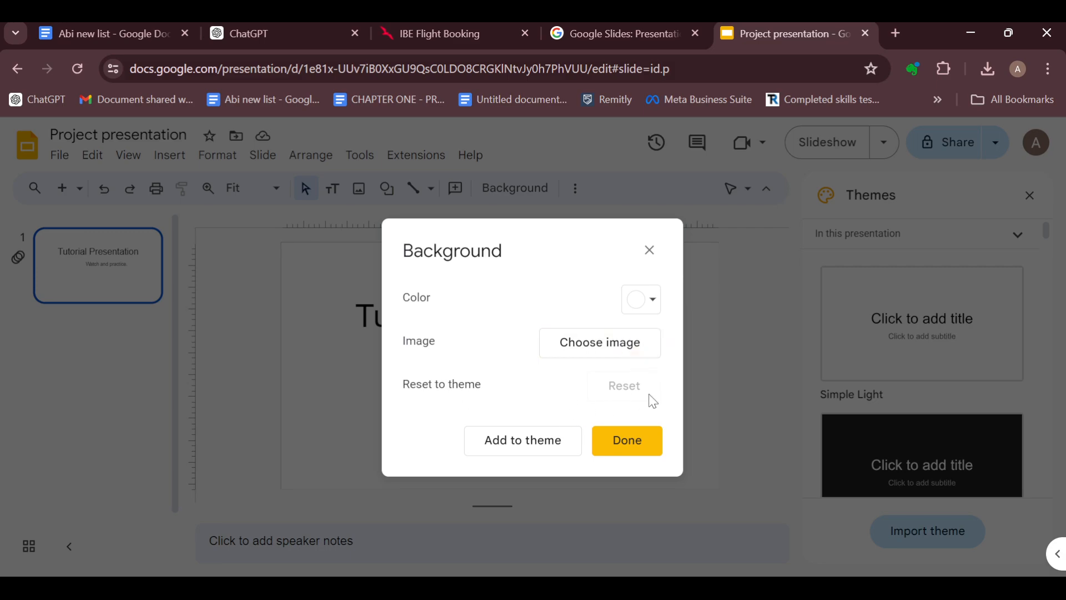
click(640, 299)
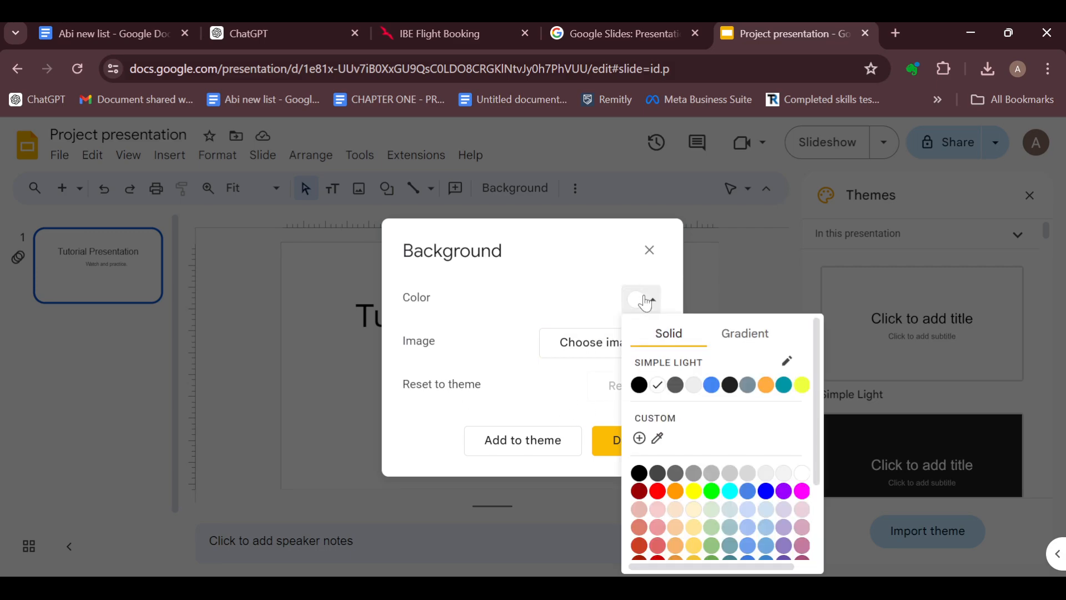
mouse_move(732, 517)
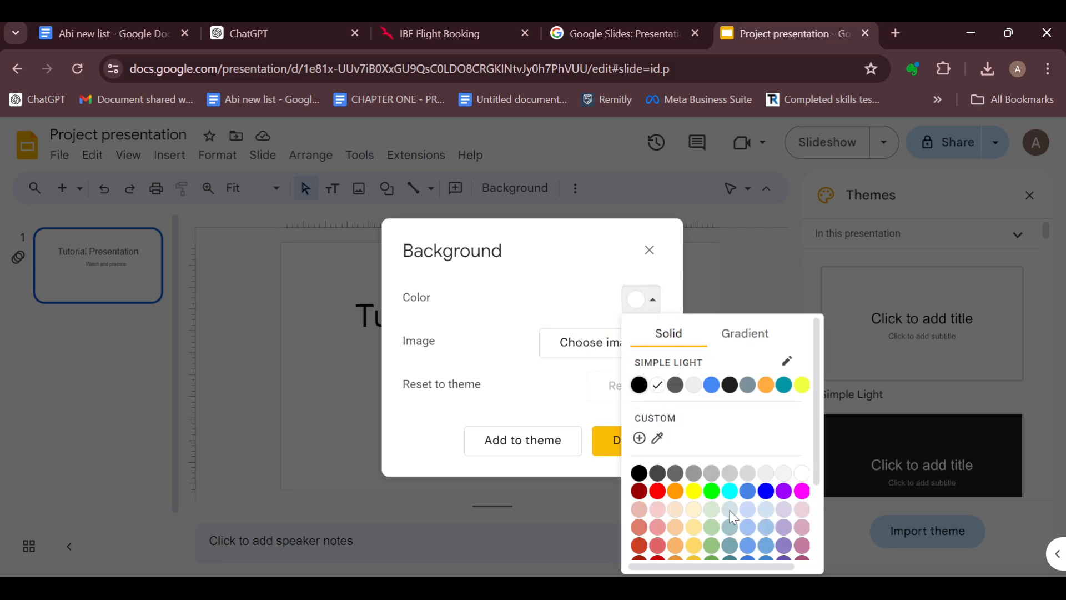
scroll(down, 3)
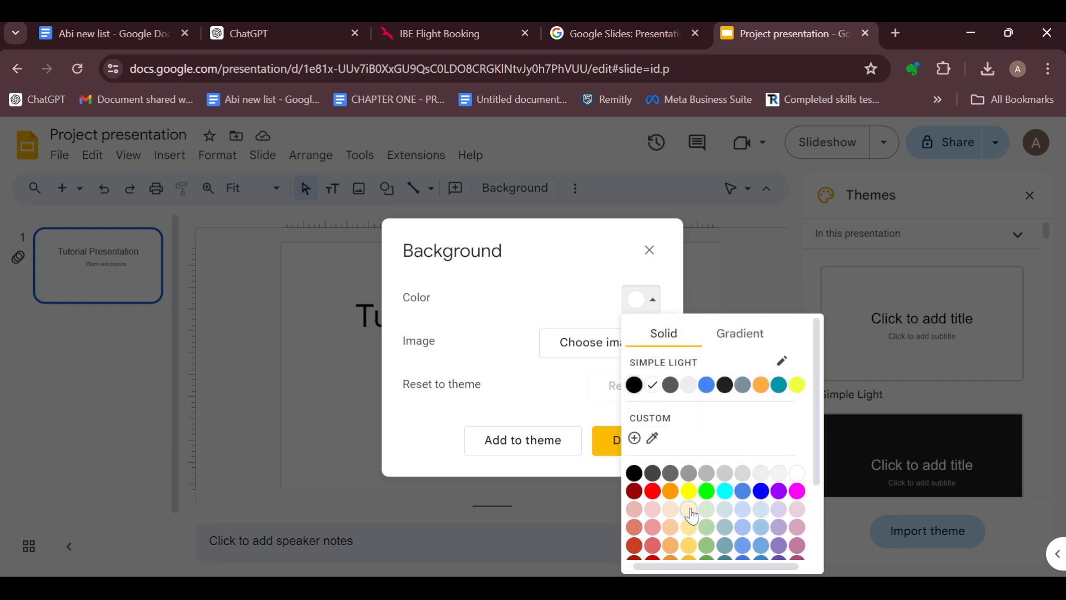
mouse_move(731, 483)
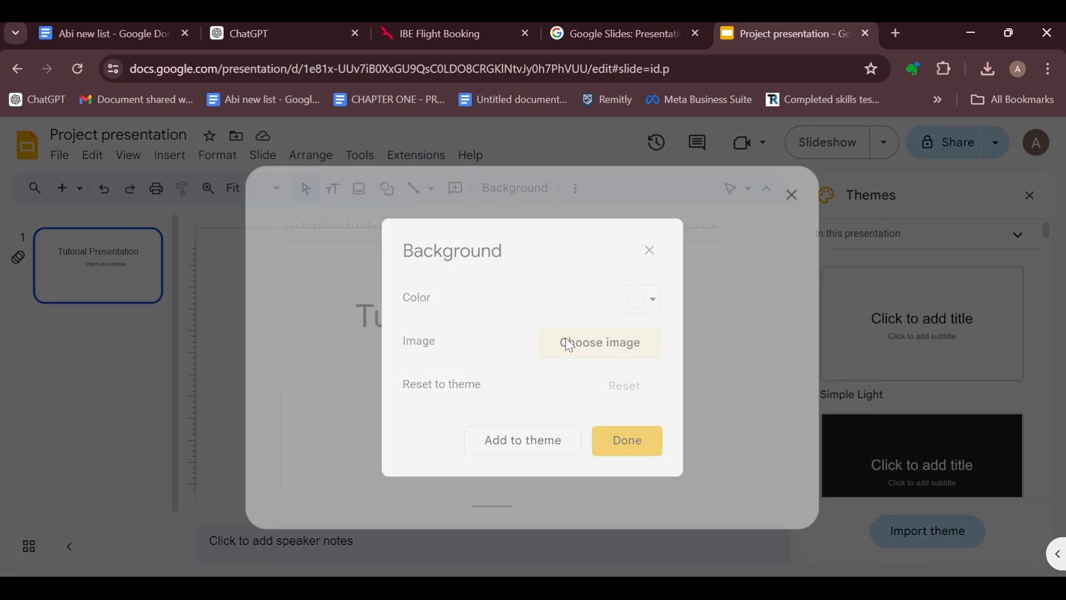
- View the background image upload options via Choose image and close them without picking one
click(599, 342)
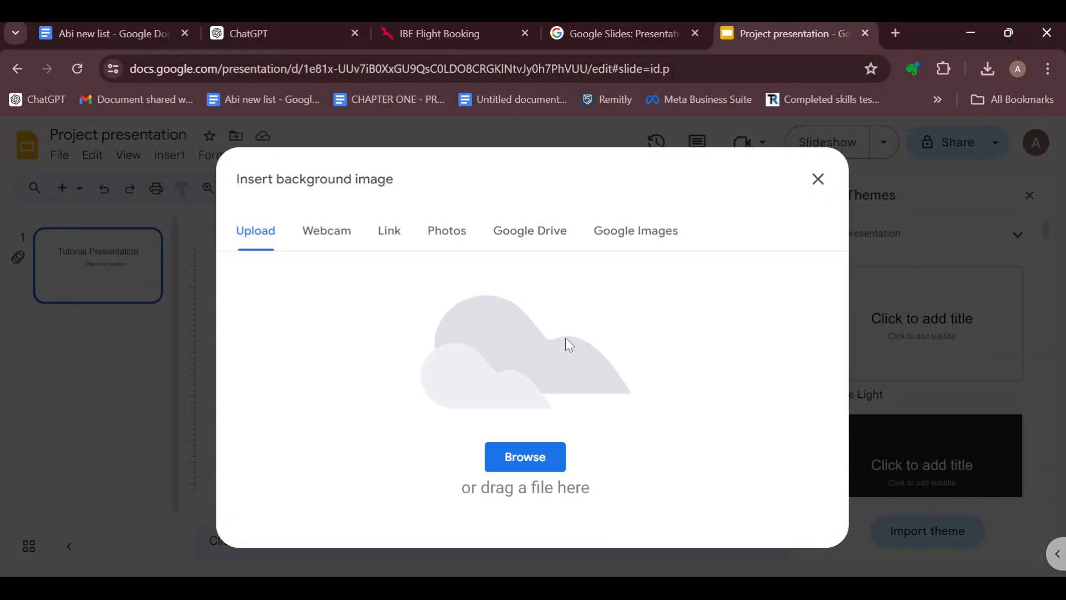
mouse_move(435, 258)
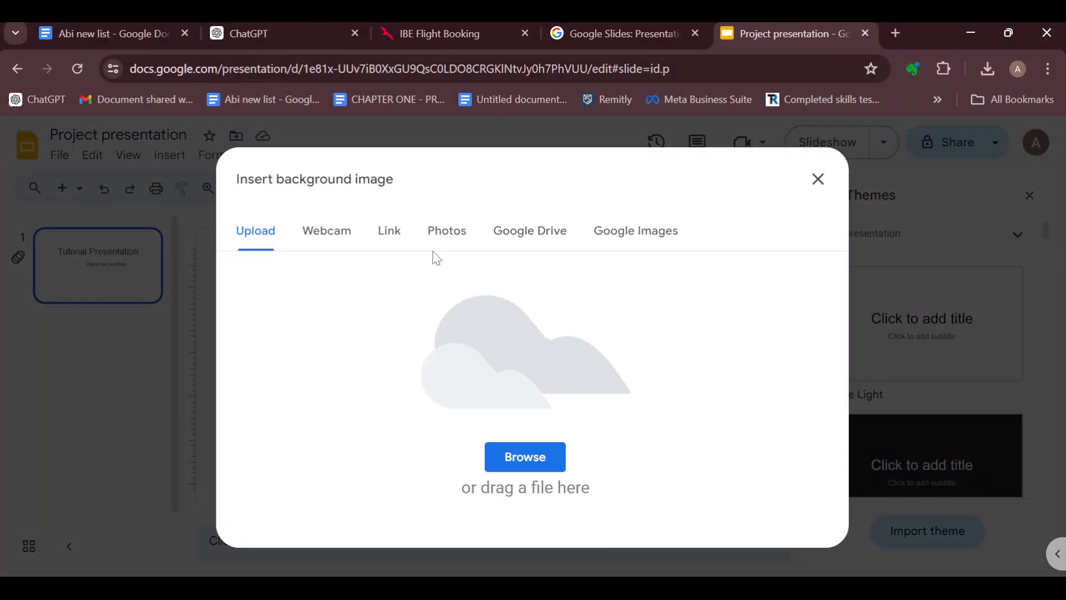
mouse_move(325, 231)
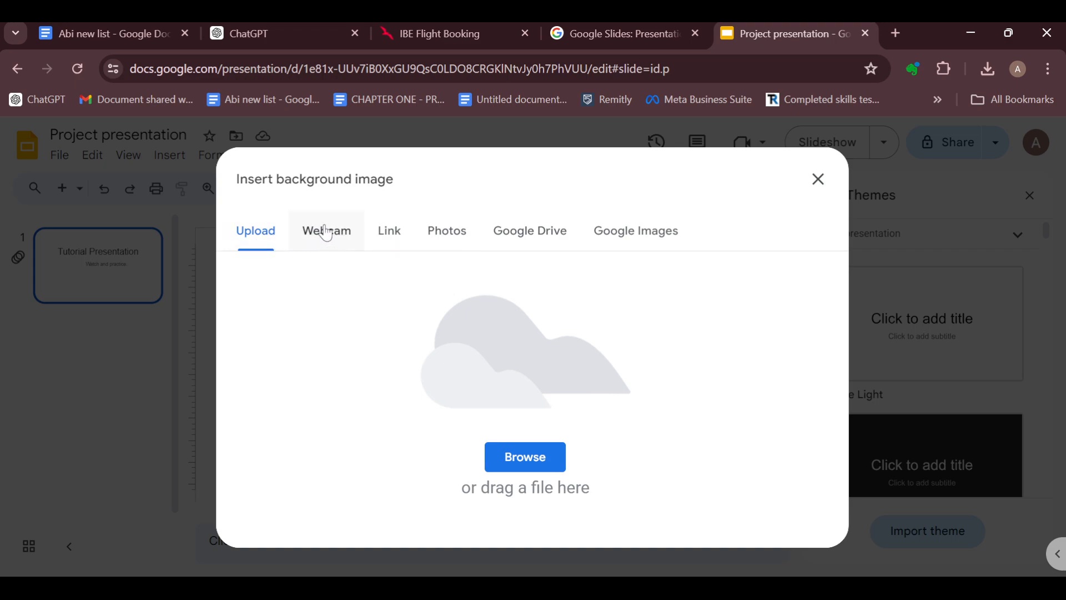
mouse_move(446, 231)
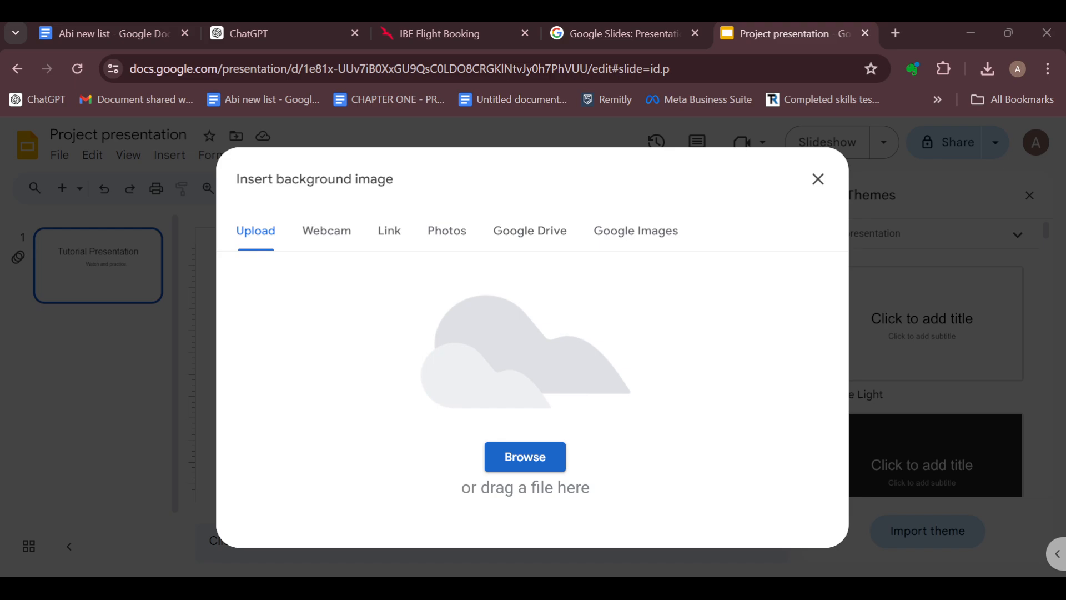
click(524, 457)
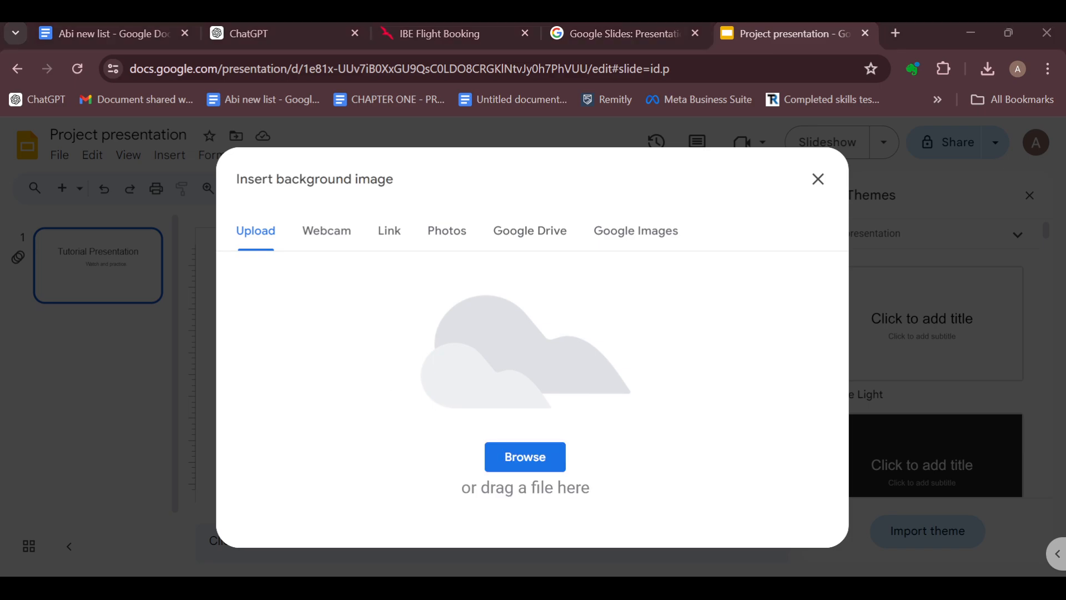
click(818, 178)
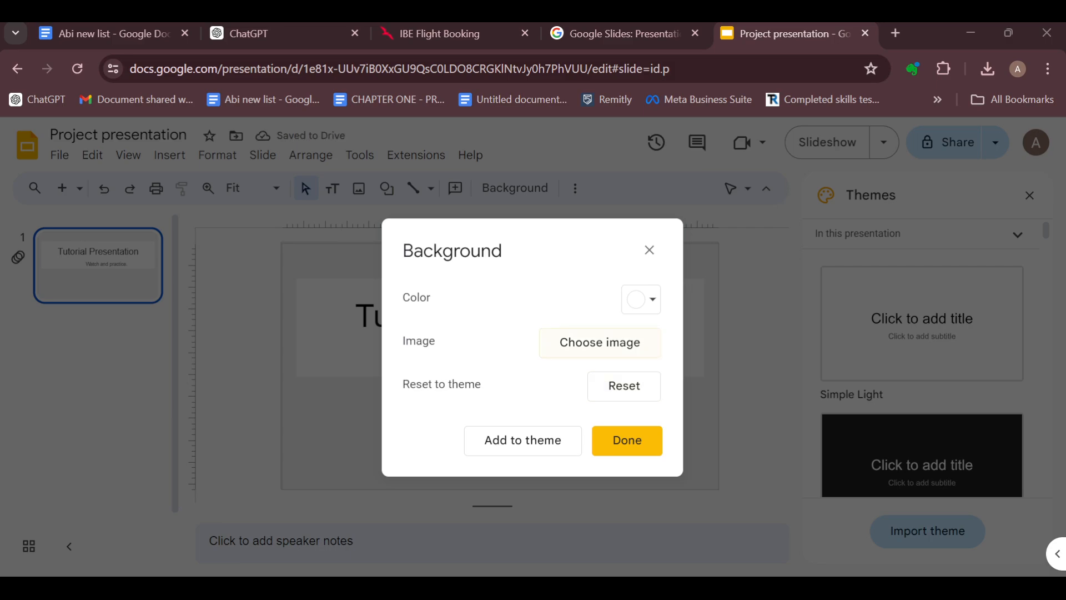
- Set the orange-and-white sunburst image as the slide background and confirm with Done
click(599, 342)
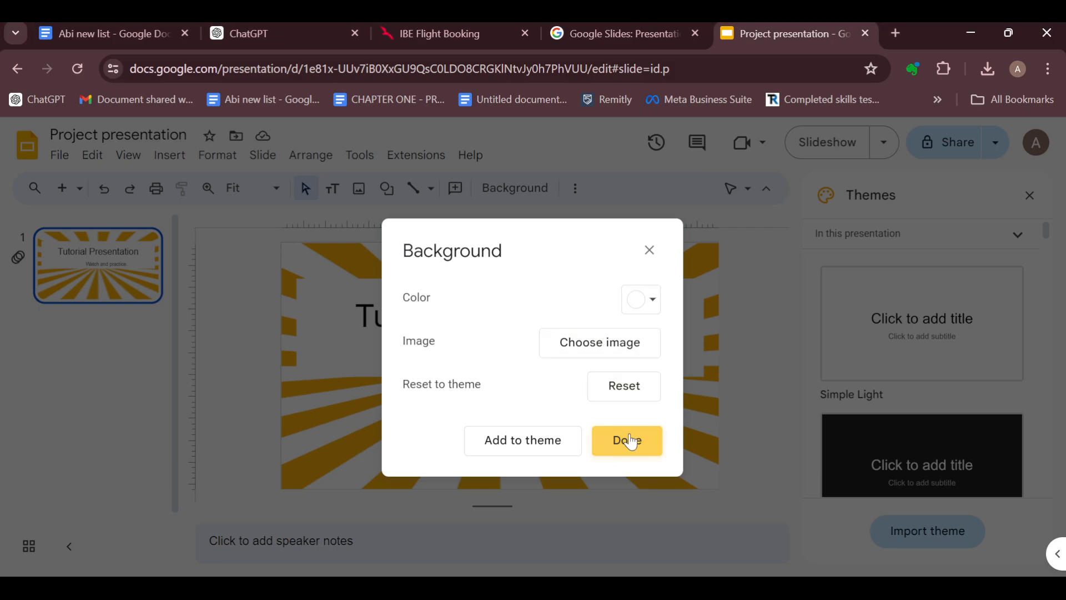
click(626, 440)
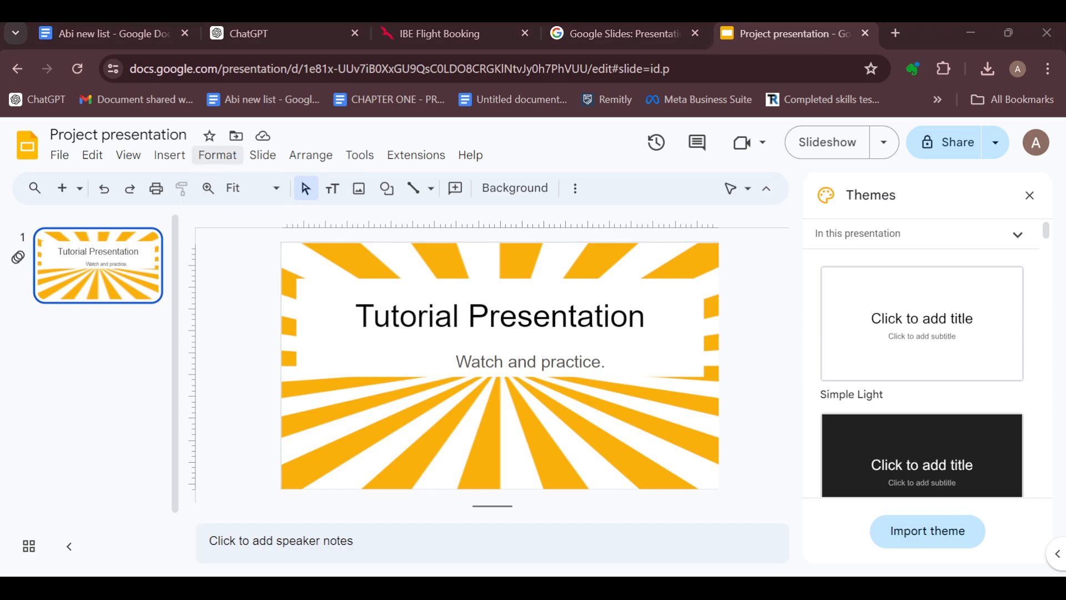
mouse_move(93, 155)
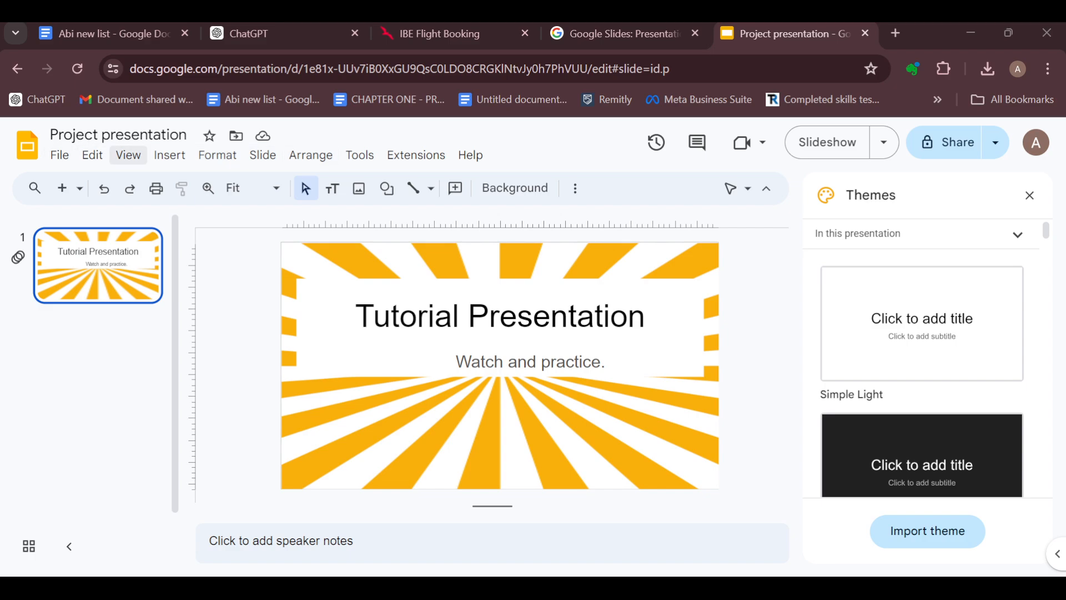
- Show the Slide menu commands to reach the Apply layout gallery
click(262, 155)
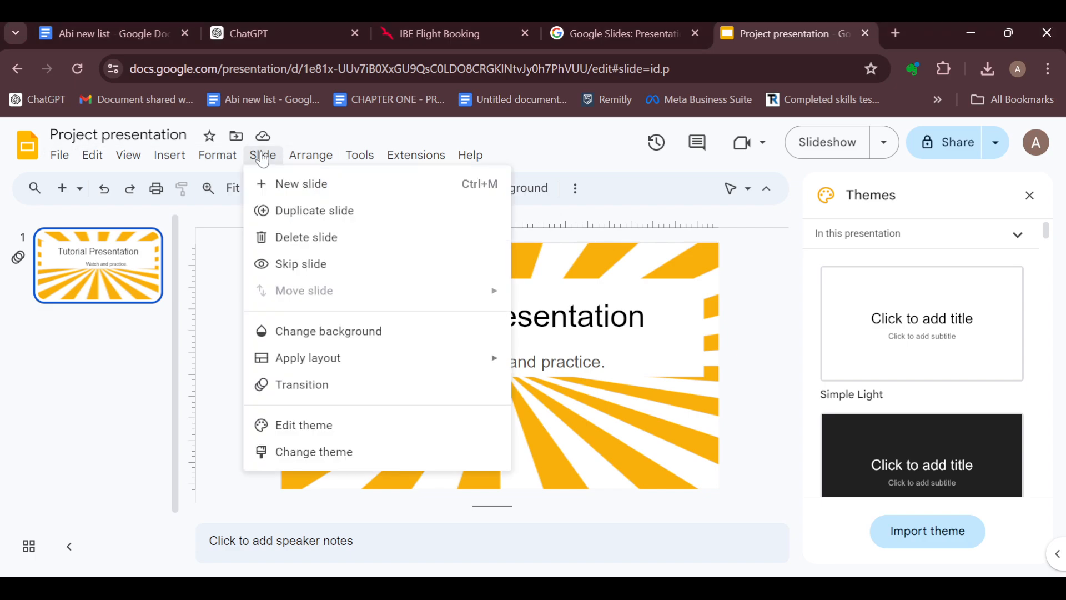
mouse_move(313, 210)
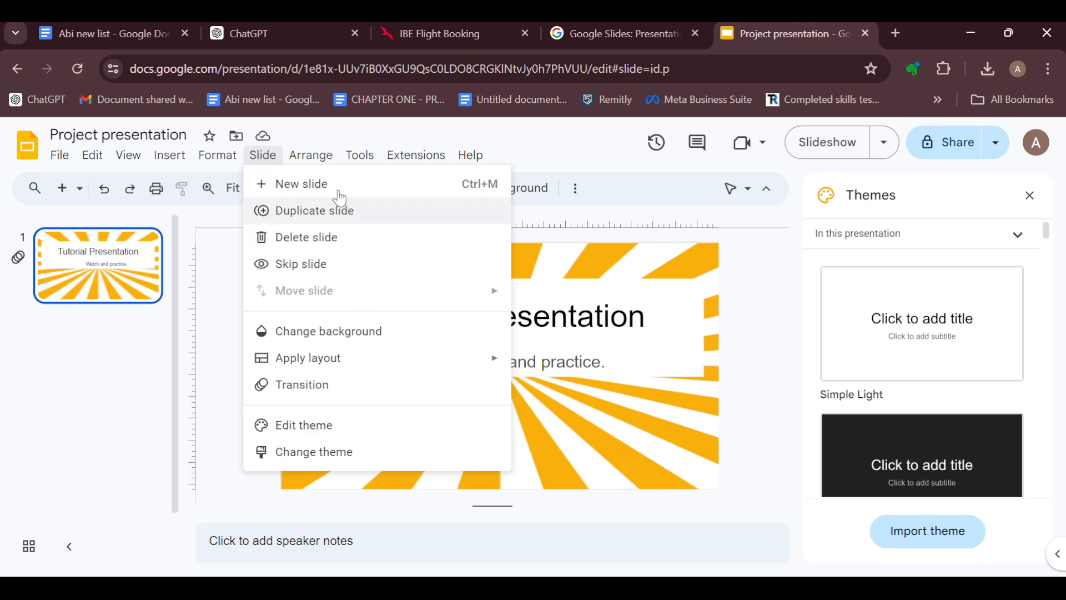
mouse_move(346, 216)
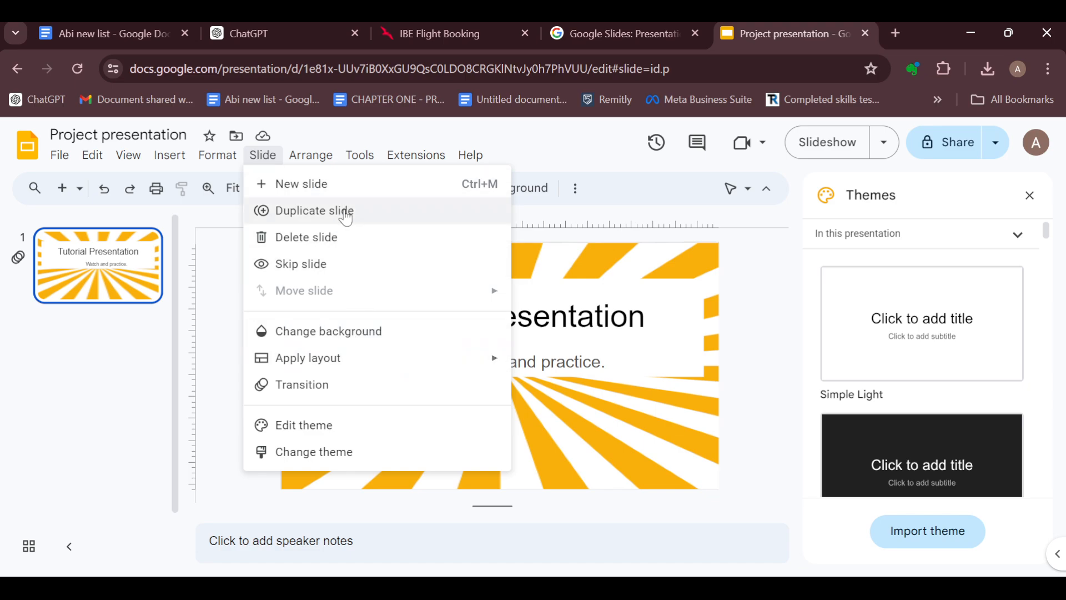
mouse_move(383, 336)
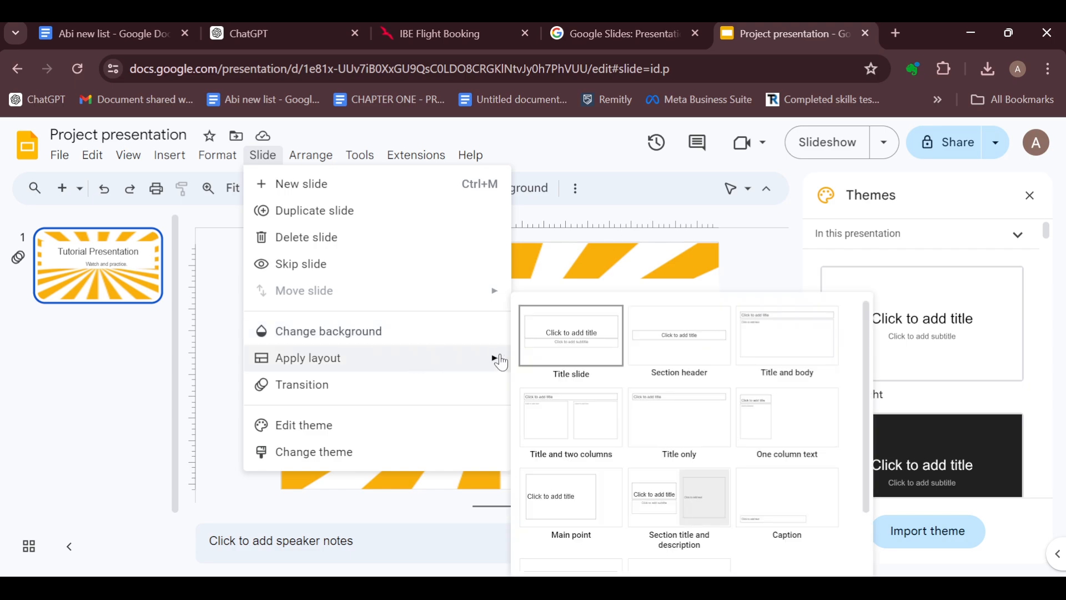
mouse_move(617, 346)
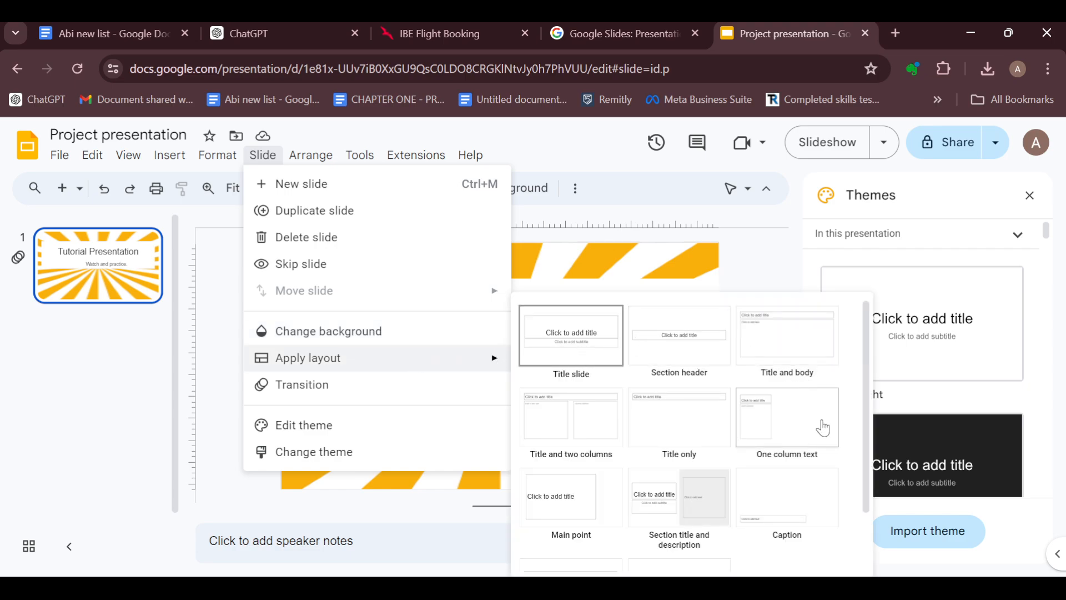
mouse_move(744, 378)
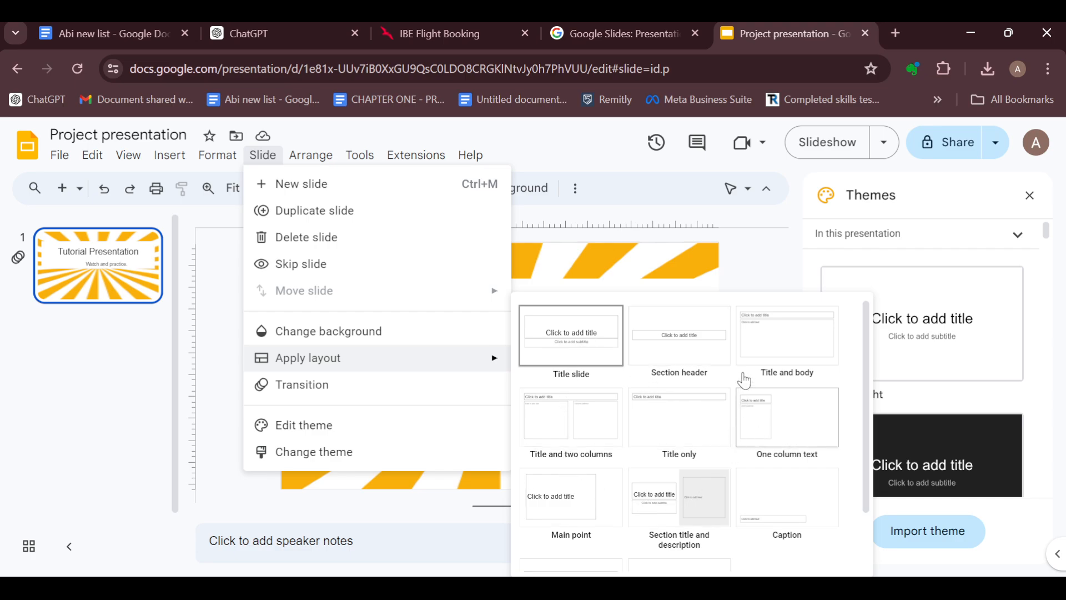
mouse_move(810, 432)
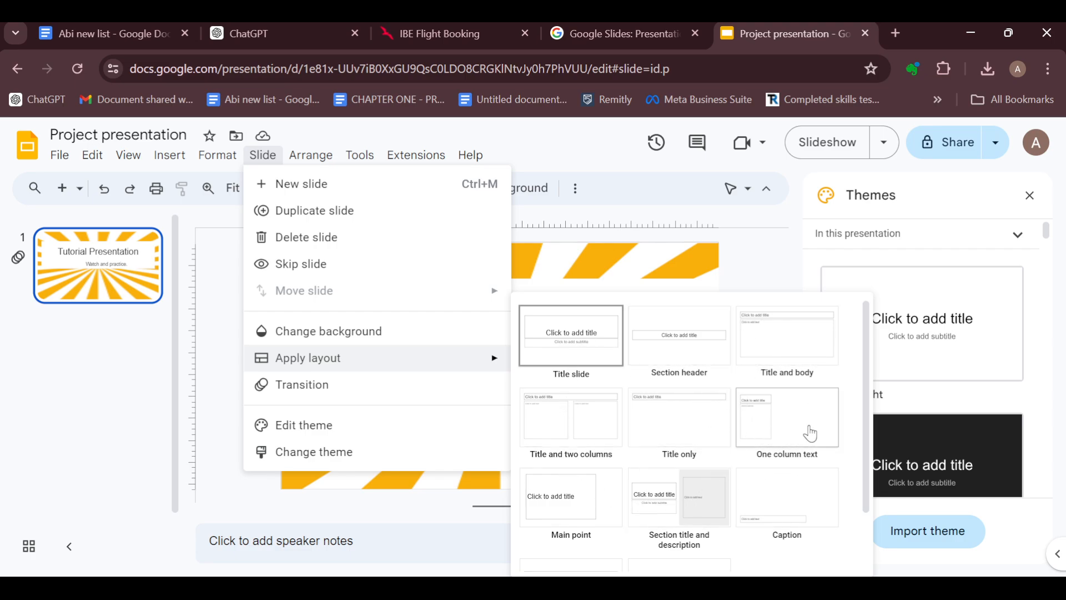
mouse_move(756, 353)
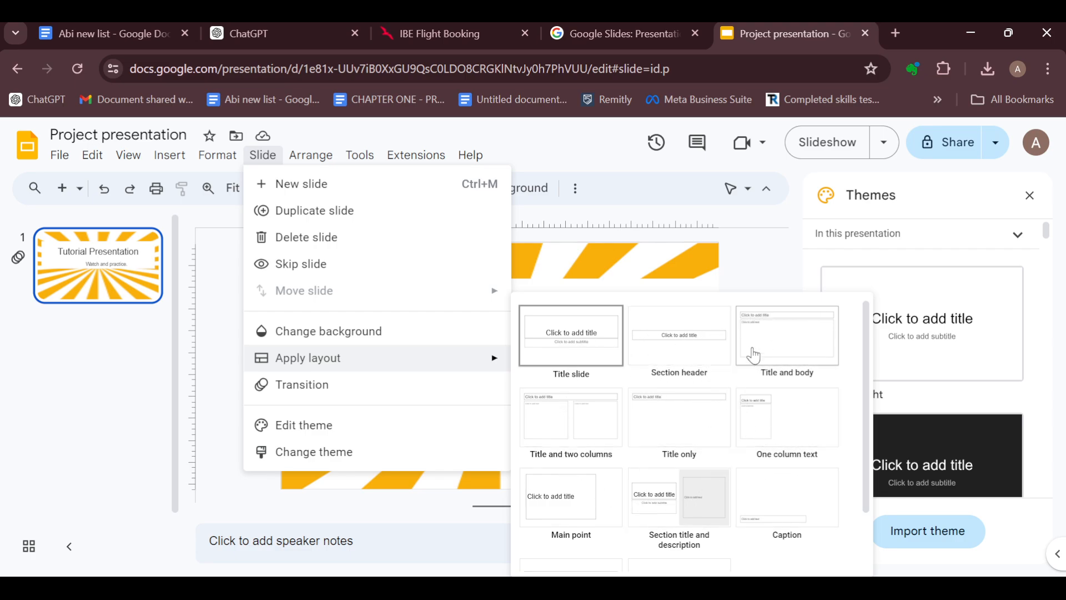
mouse_move(792, 338)
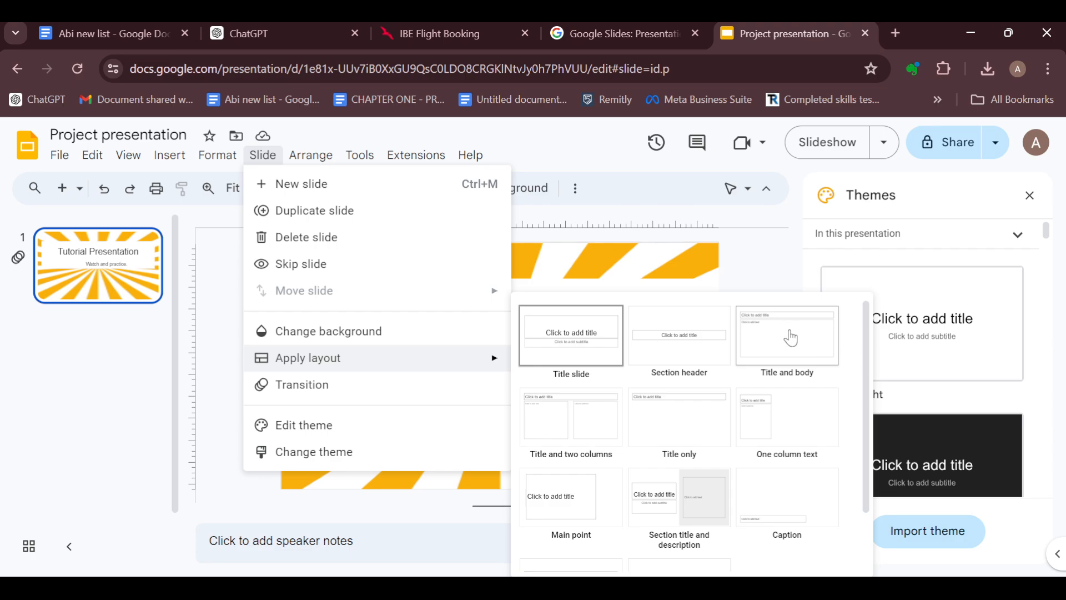
- Apply the Title and body layout, browse the themes, and select the subtitle box
click(570, 335)
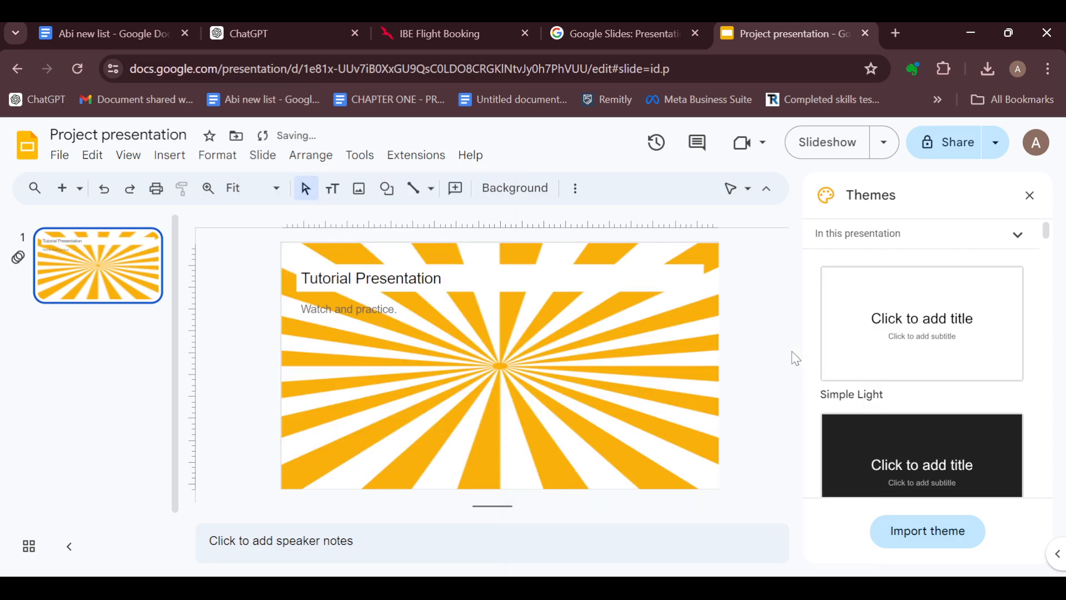
mouse_move(591, 339)
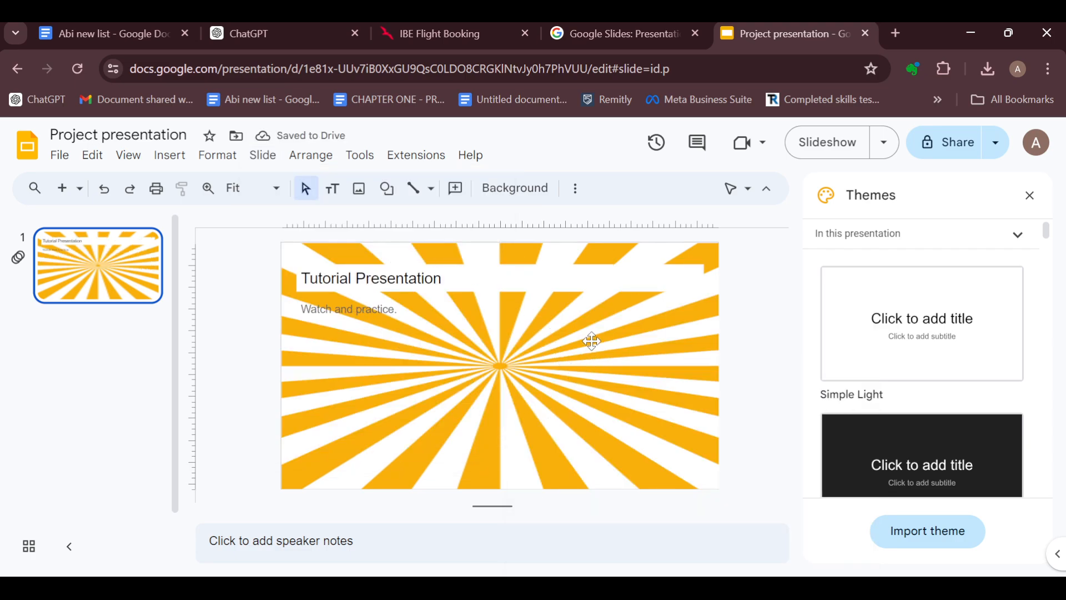
scroll(down, 3)
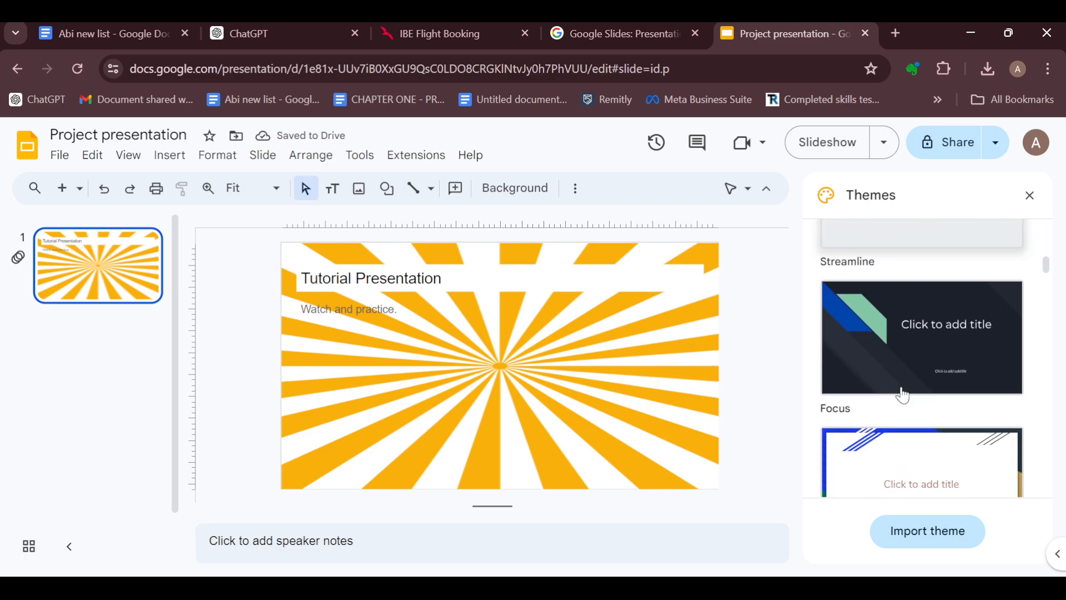
scroll(down, 3)
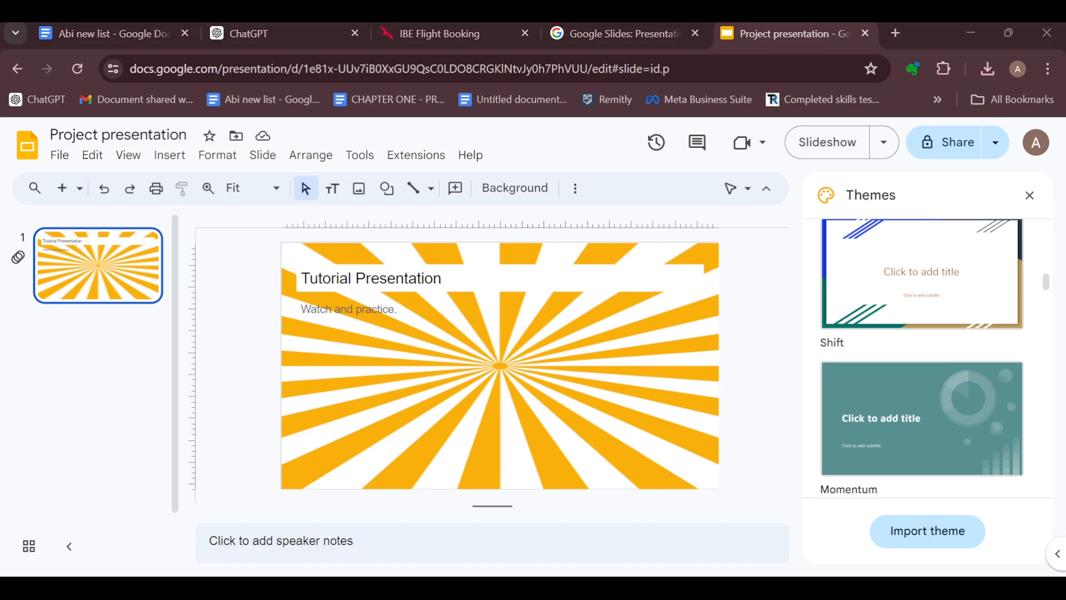
click(348, 309)
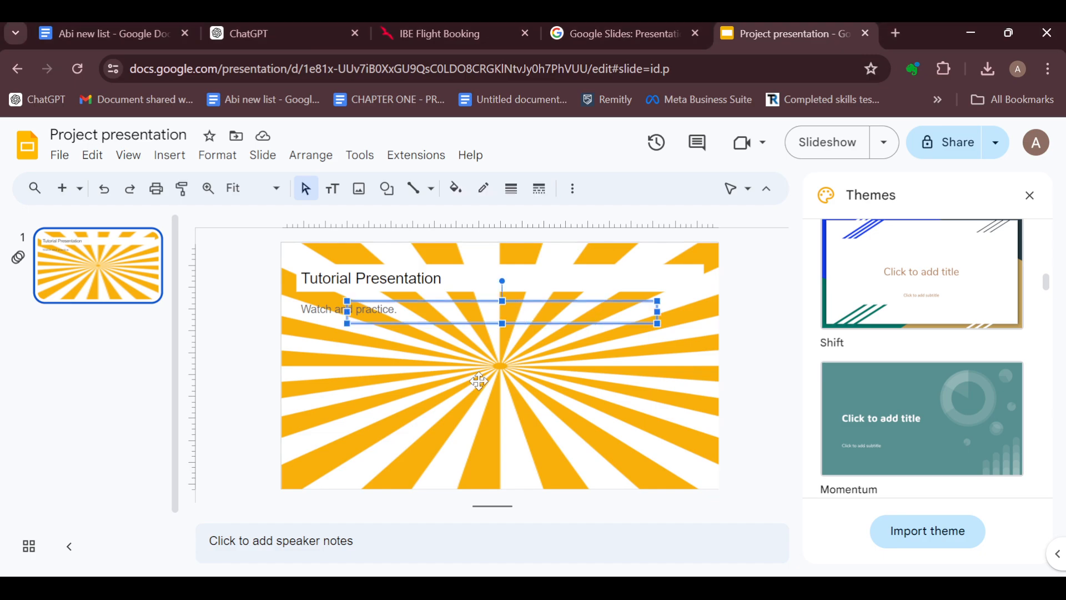
mouse_move(425, 396)
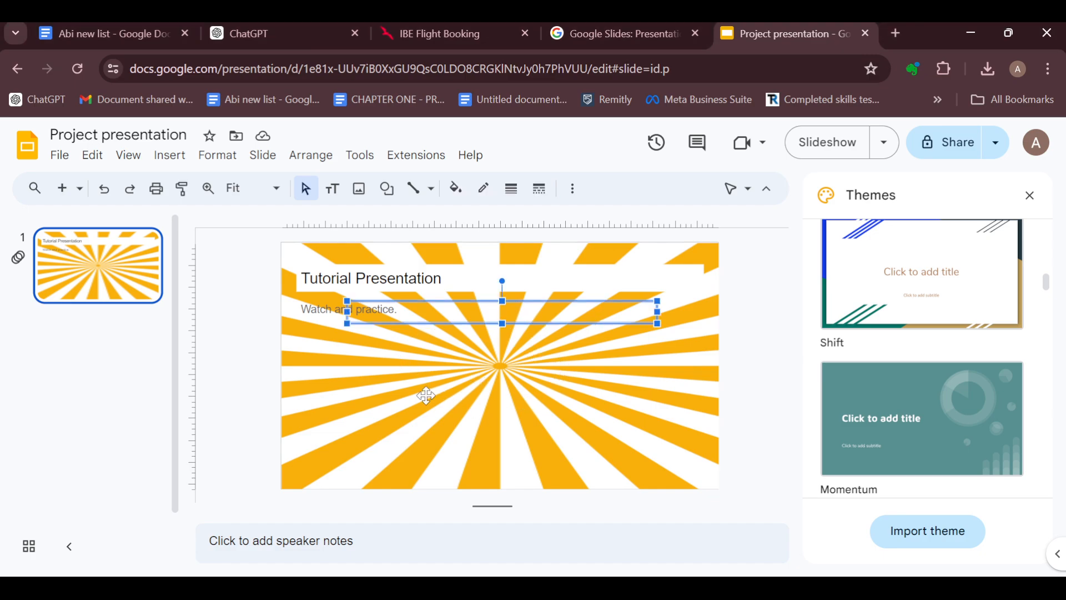
mouse_move(622, 456)
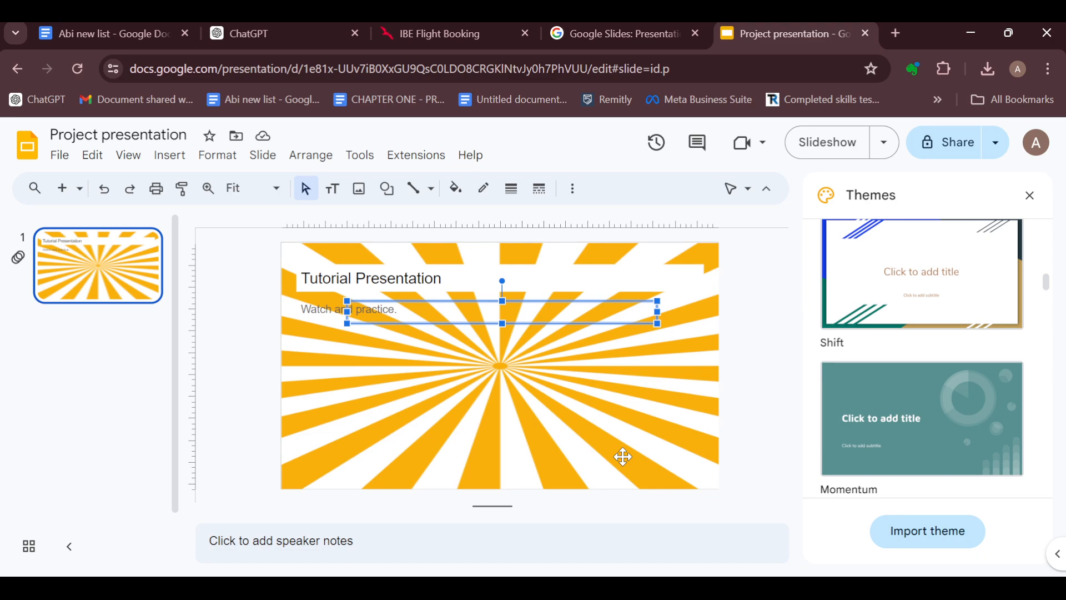
mouse_move(627, 401)
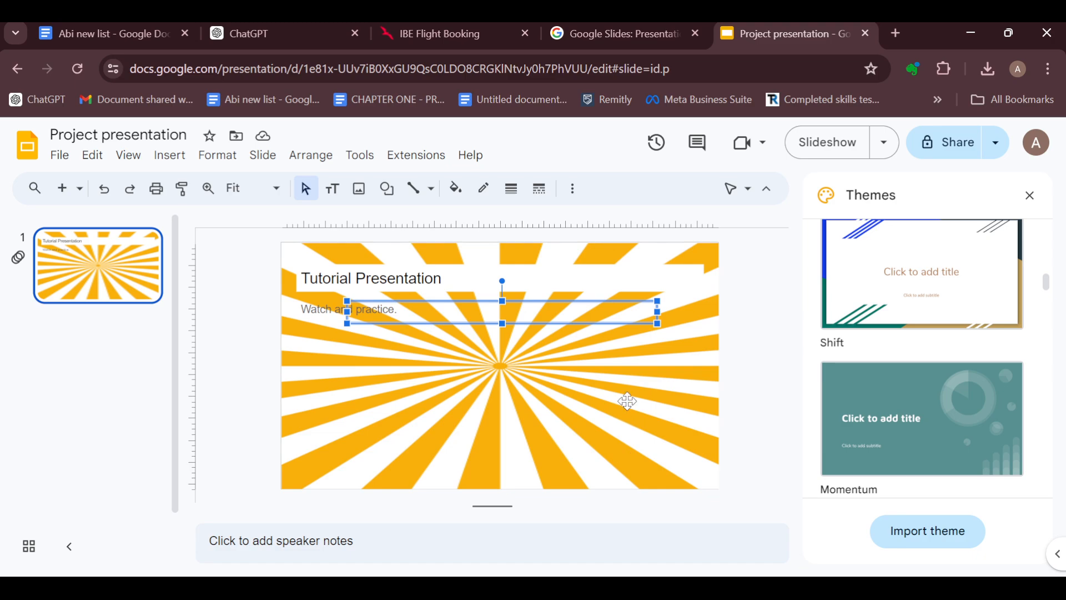
mouse_move(569, 377)
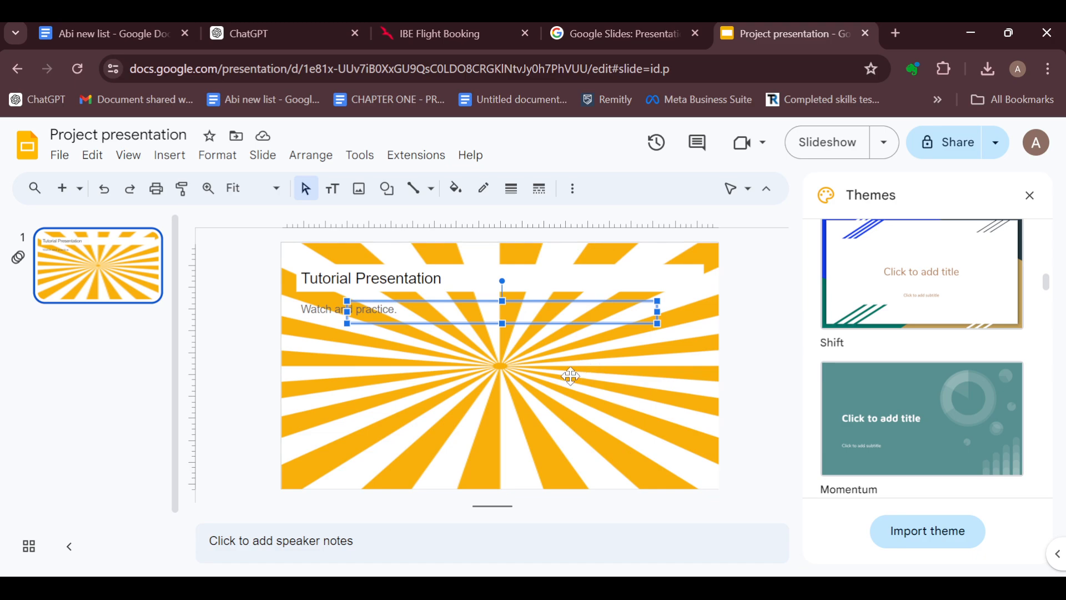